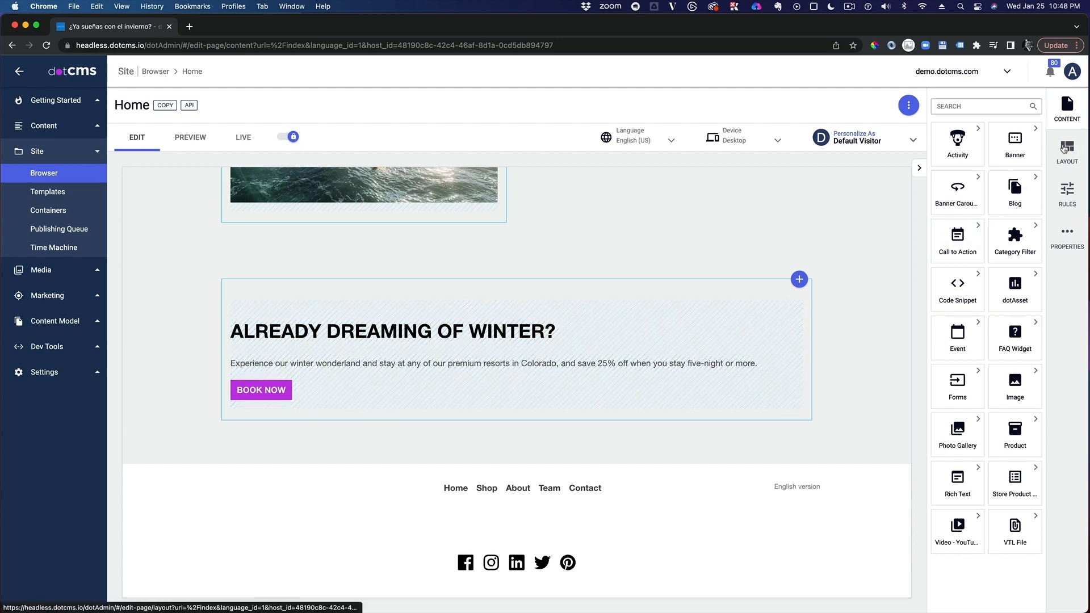
Step: Enter the Home page layout editor and bring the bottom row into view
click(1067, 146)
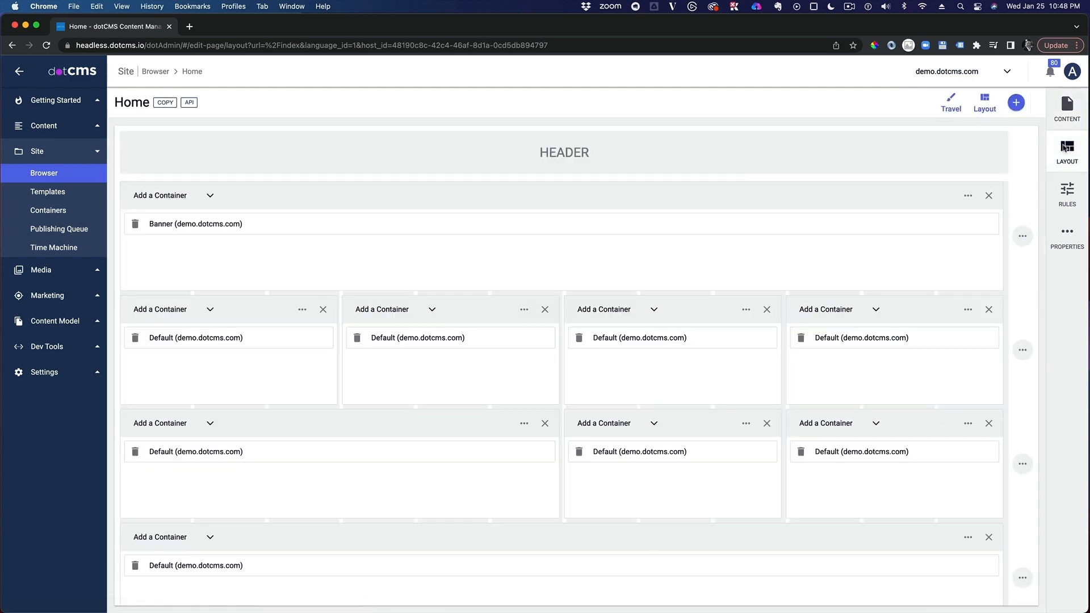
scroll(down, 3)
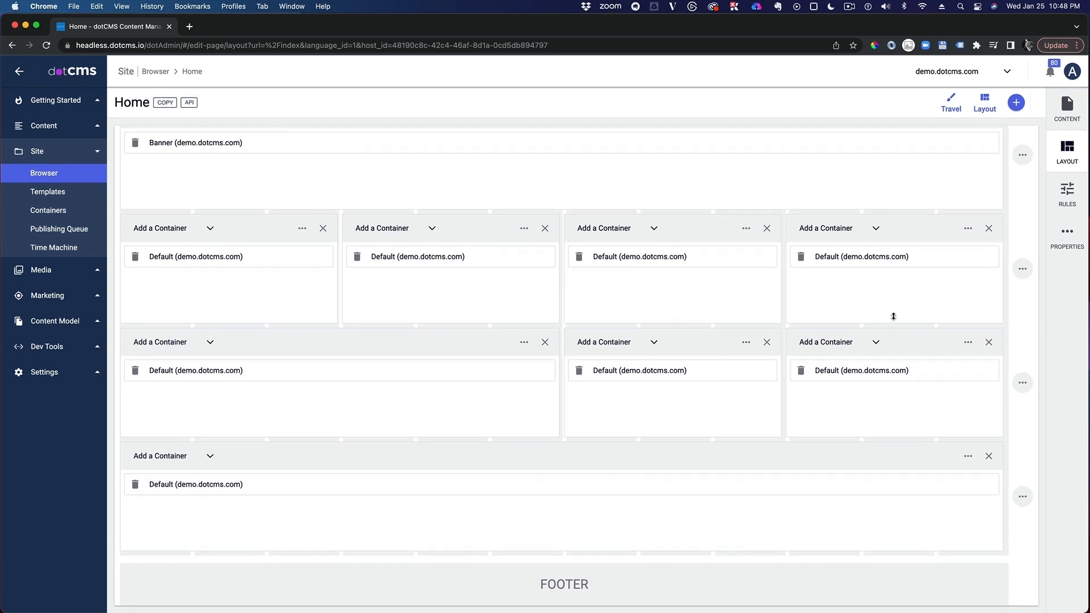
mouse_move(963, 528)
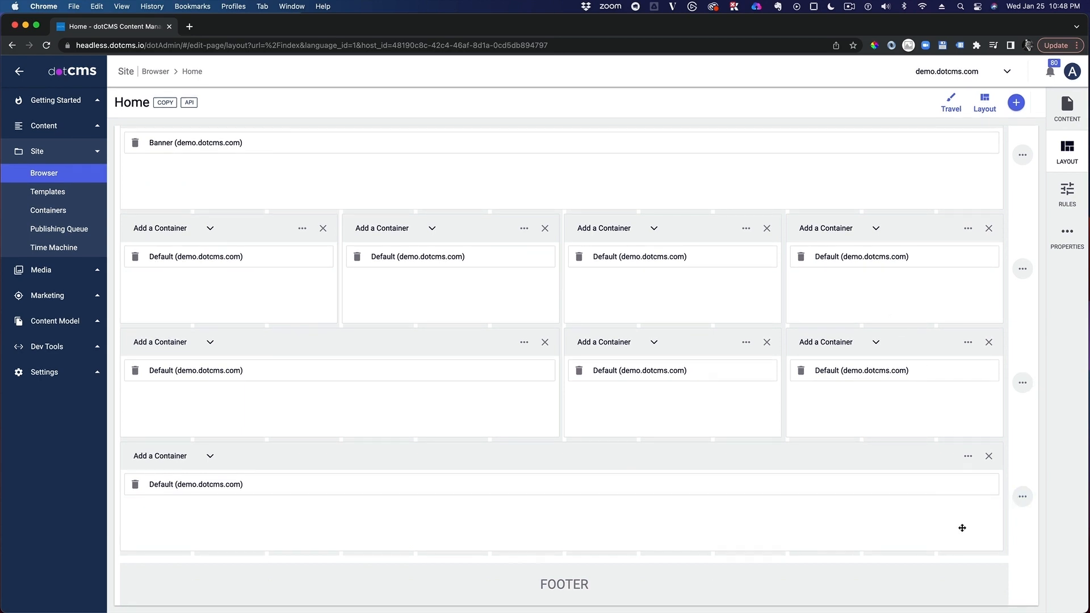
mouse_move(999, 523)
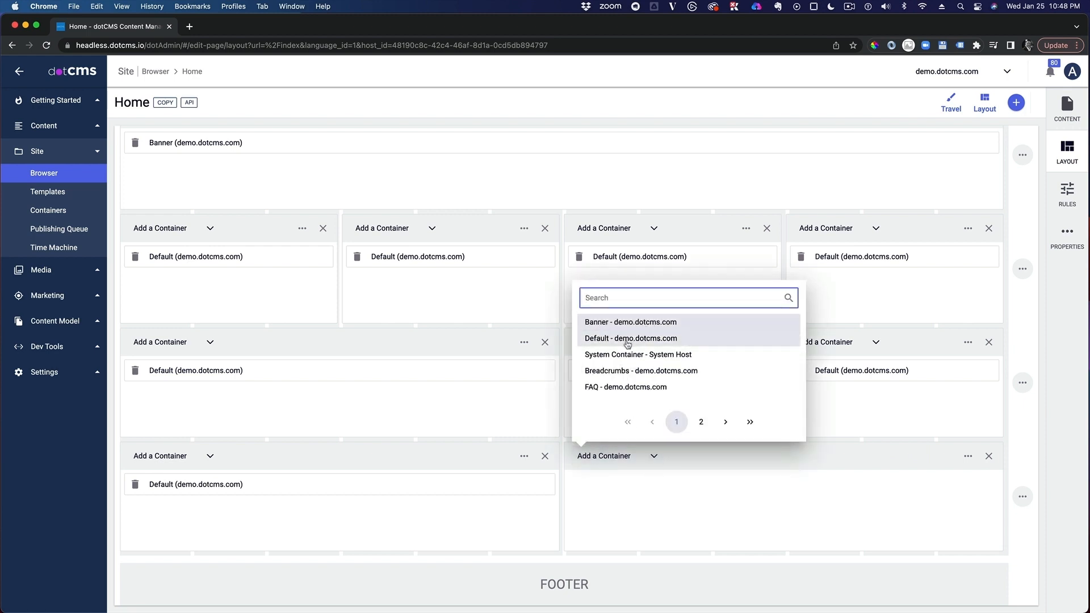
Step: Assign 'Default - demo.dotcms.com' as the new right column's container and let changes save
click(630, 338)
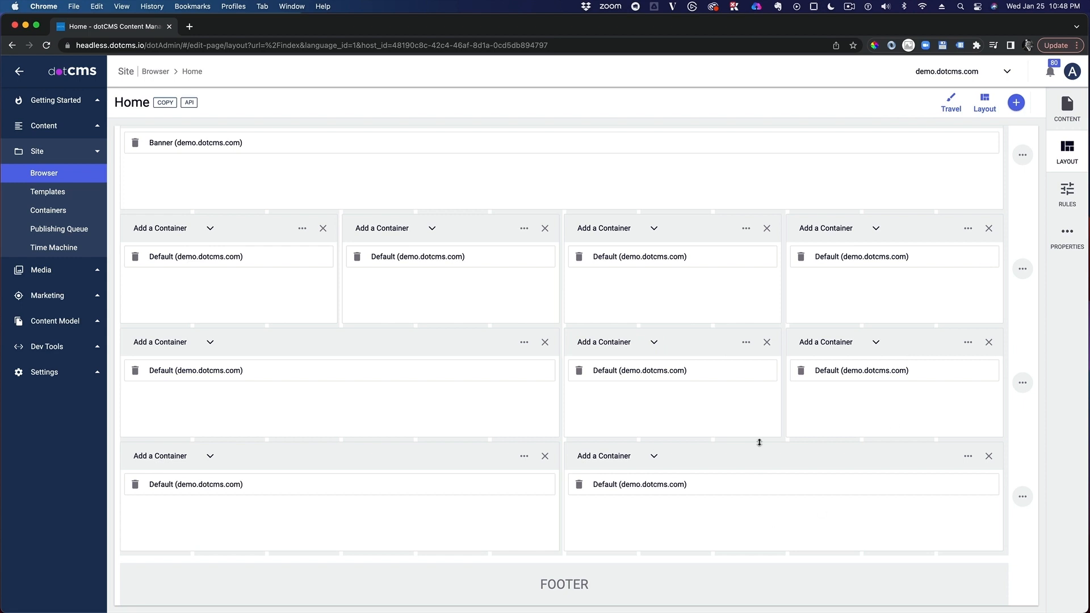
click(1068, 108)
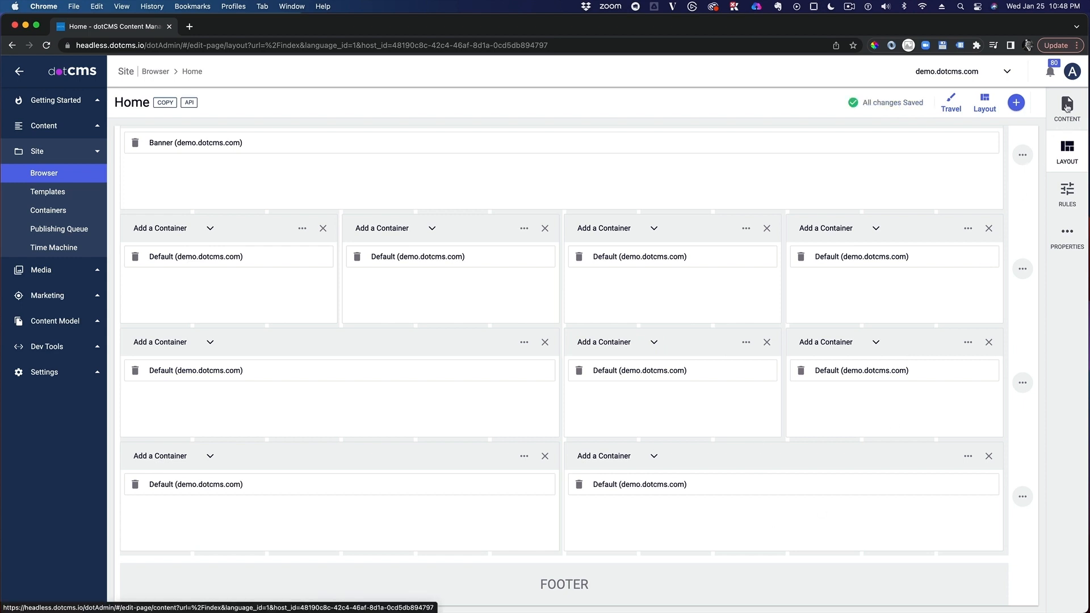
Step: Go back to the Home page content editor showing the winter promo beside an empty column
click(1068, 108)
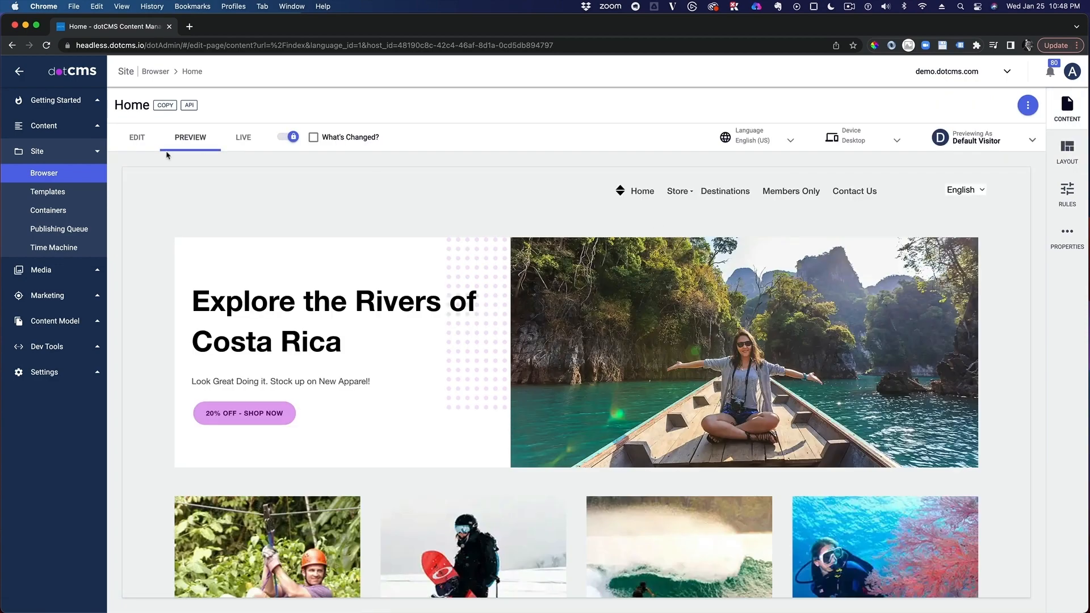
click(136, 137)
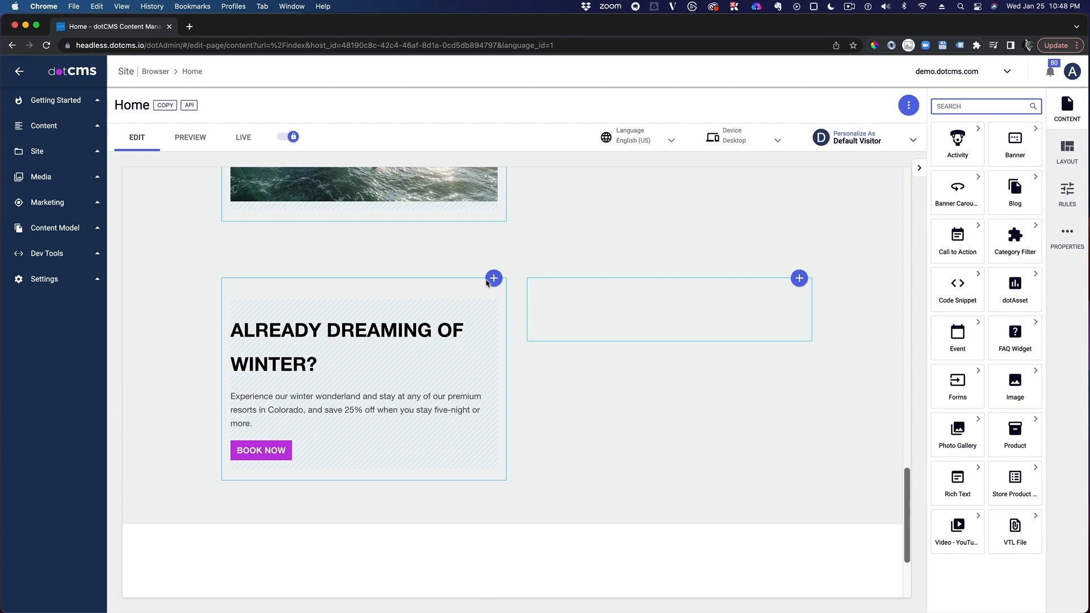
click(799, 278)
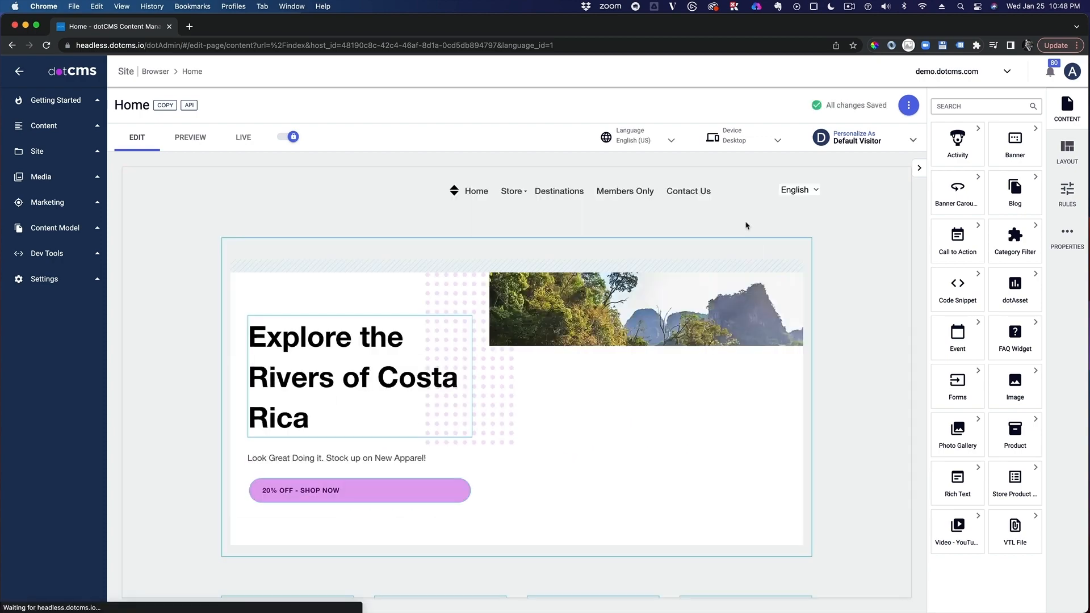
scroll(down, 3)
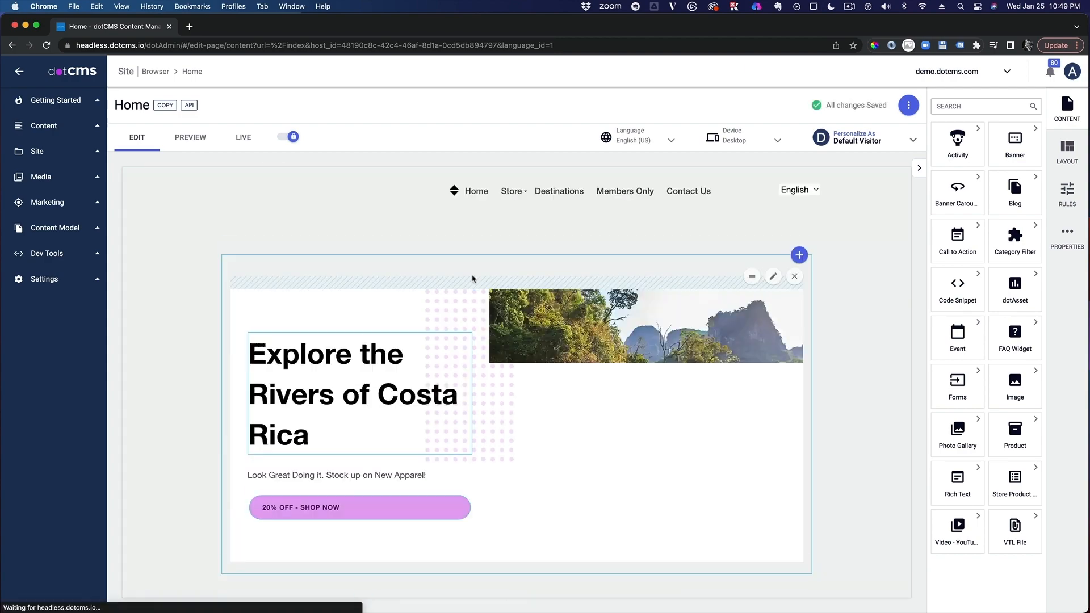
scroll(down, 3)
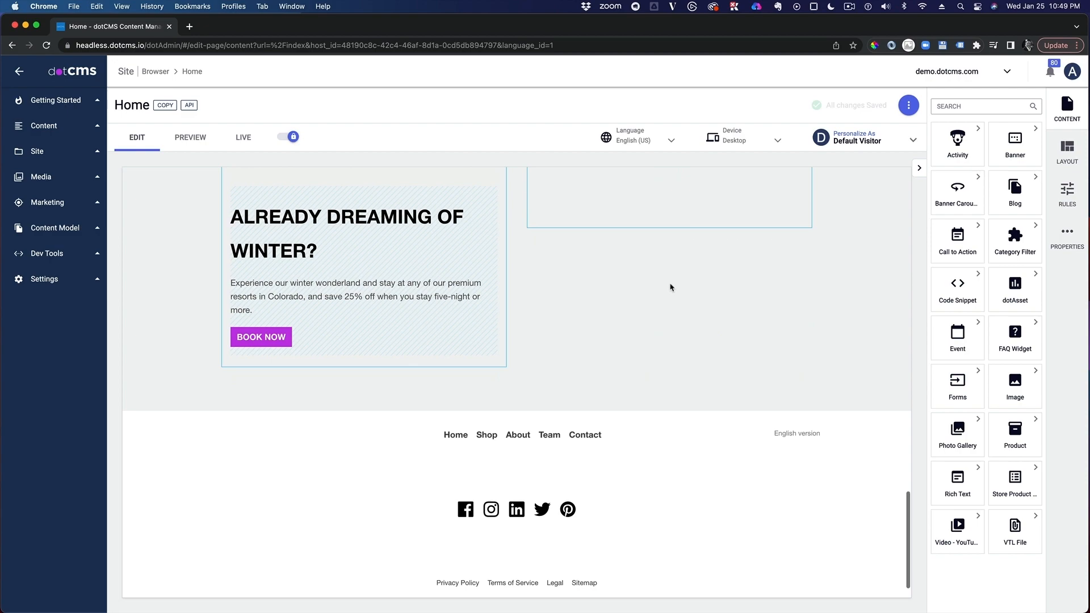